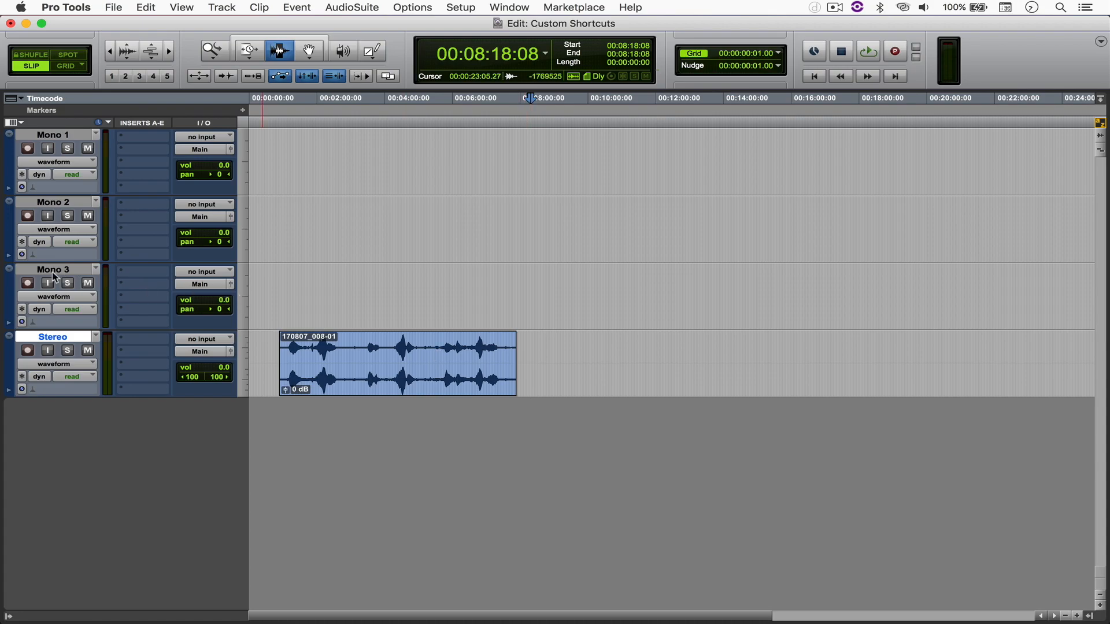
Select the three Mono tracks and colour them red from the Color Palette
left_click(52, 134)
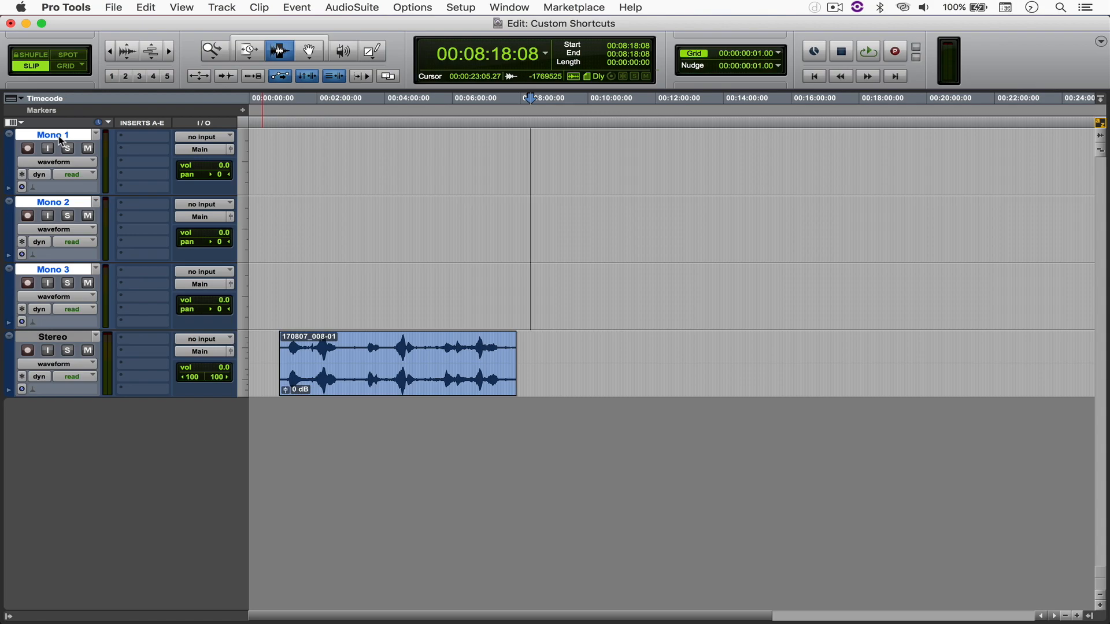
left_click(508, 7)
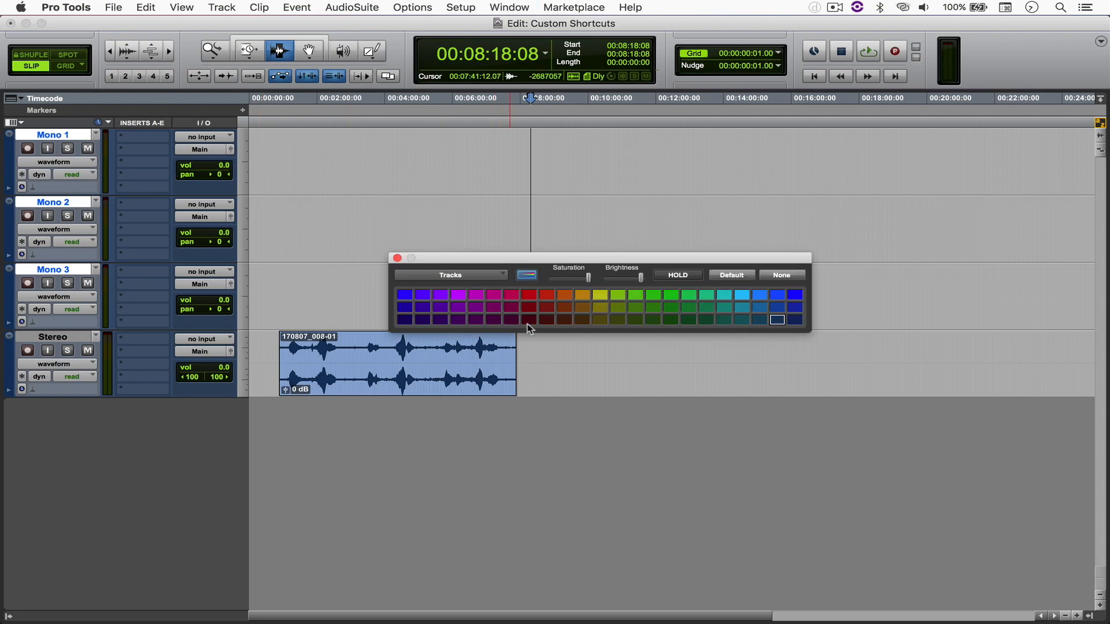
left_click(528, 294)
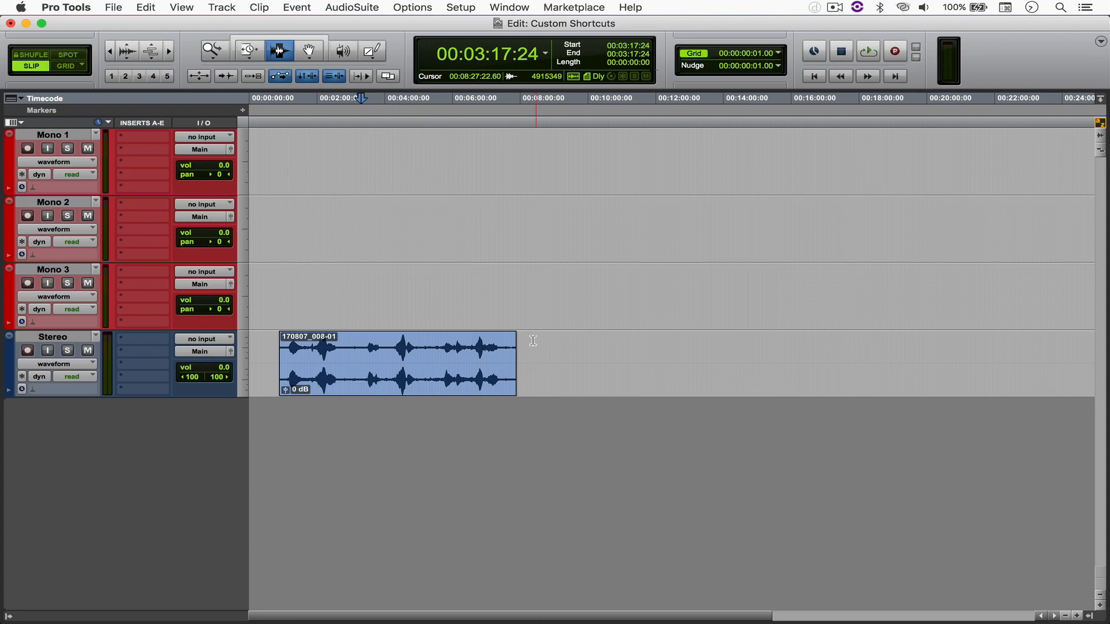
Deselect the tracks and split the Stereo clip at 00:05:12:16
left_click(459, 7)
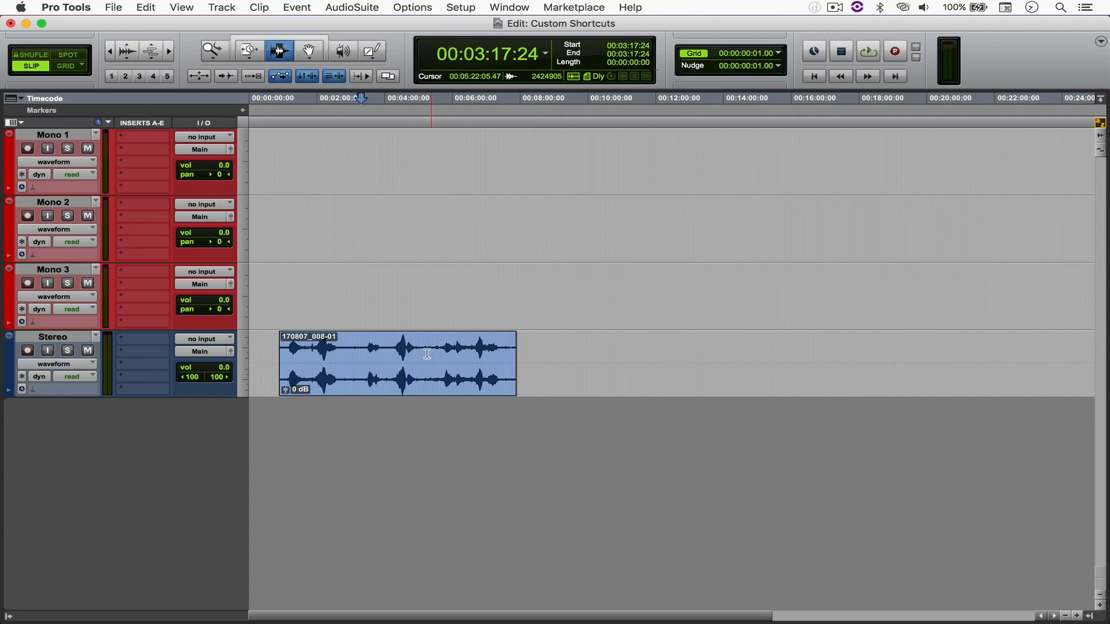
left_click(427, 97)
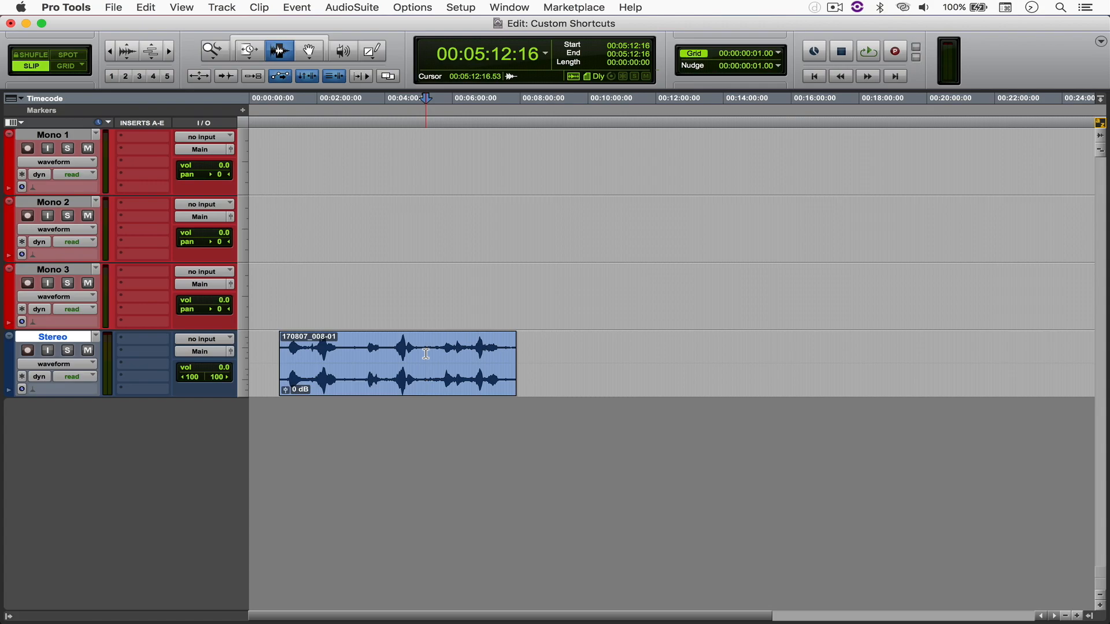
left_click(425, 363)
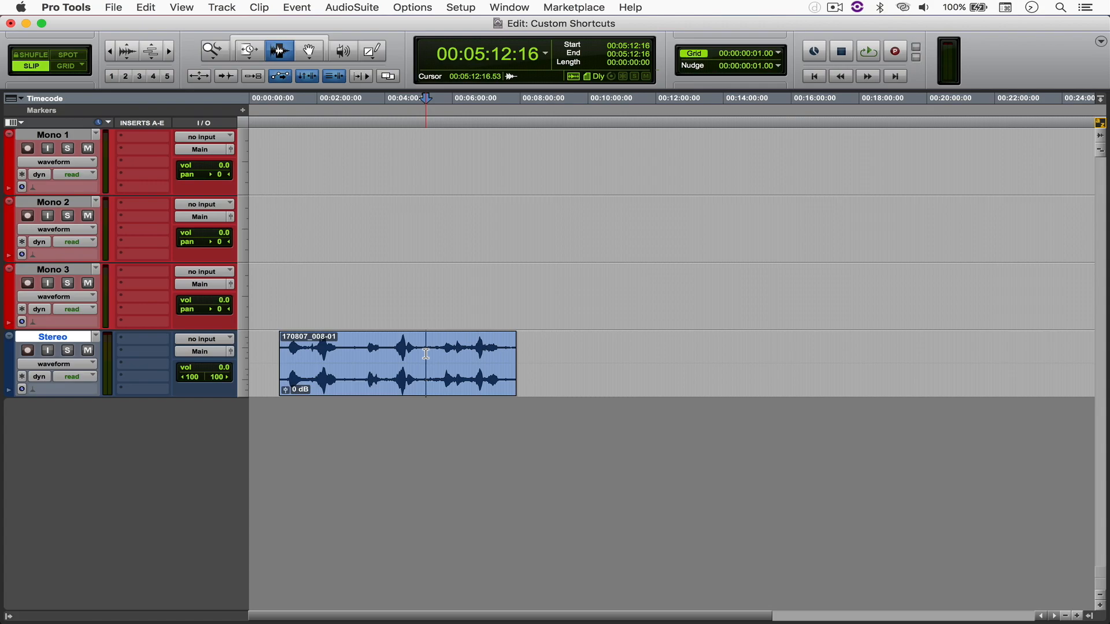
Navigate to Keyboard > Shortcuts > App Shortcuts and select the existing Pro Tools entry
left_click(33, 453)
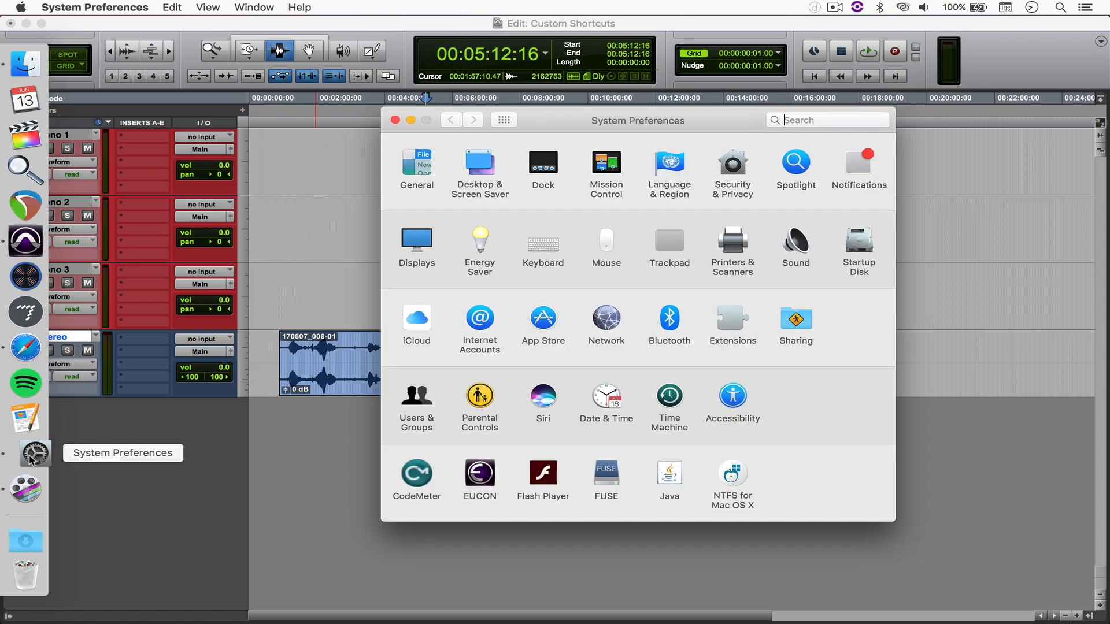
left_click(544, 240)
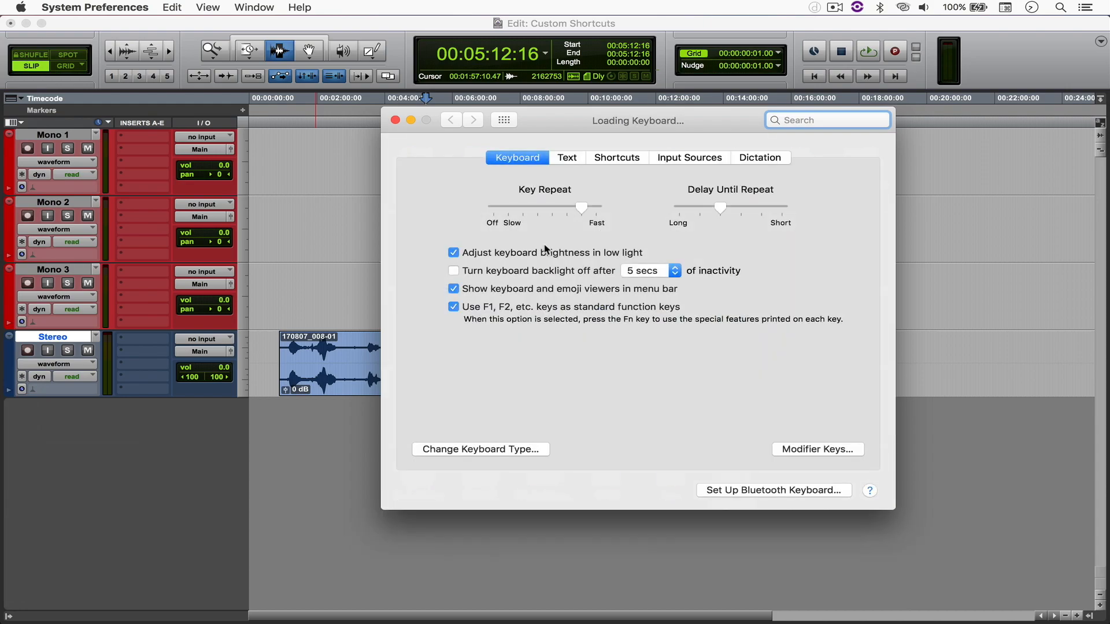
left_click(615, 158)
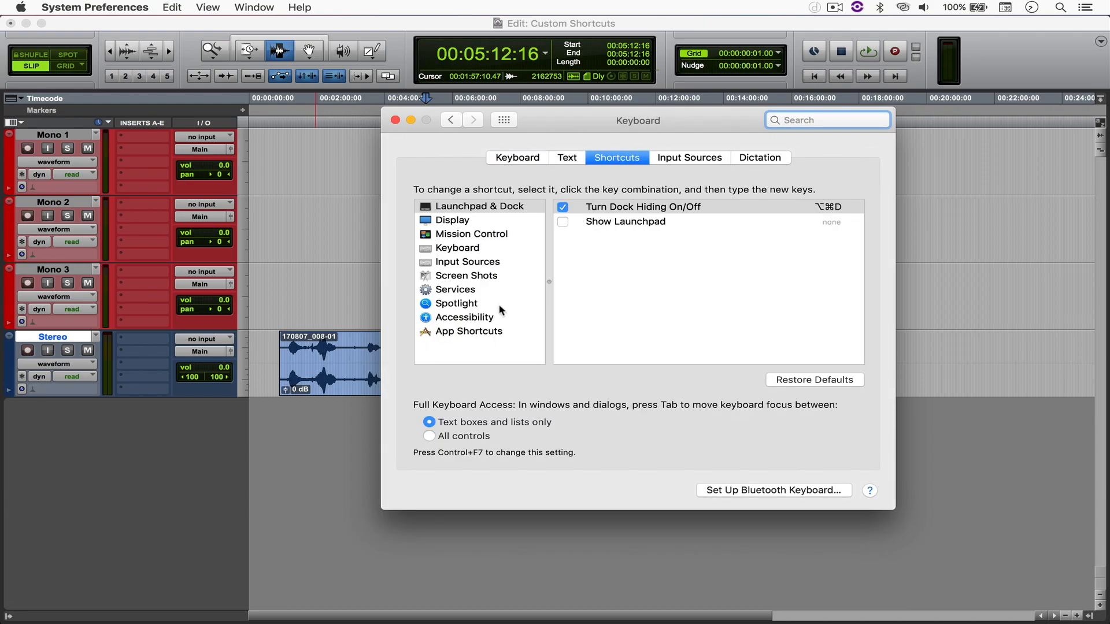
left_click(469, 332)
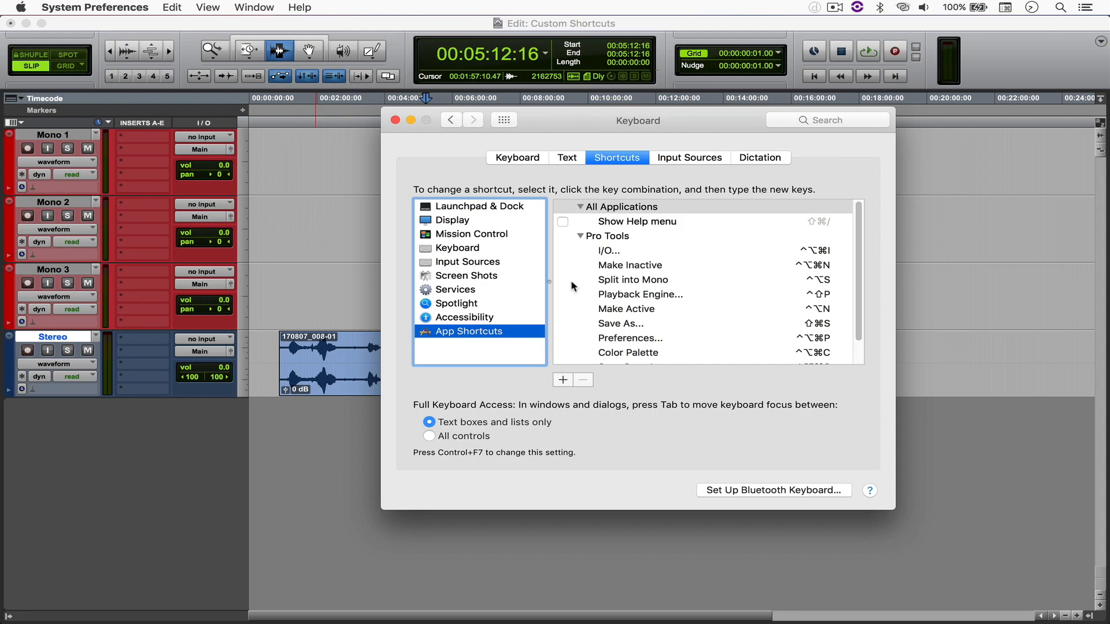
left_click(628, 352)
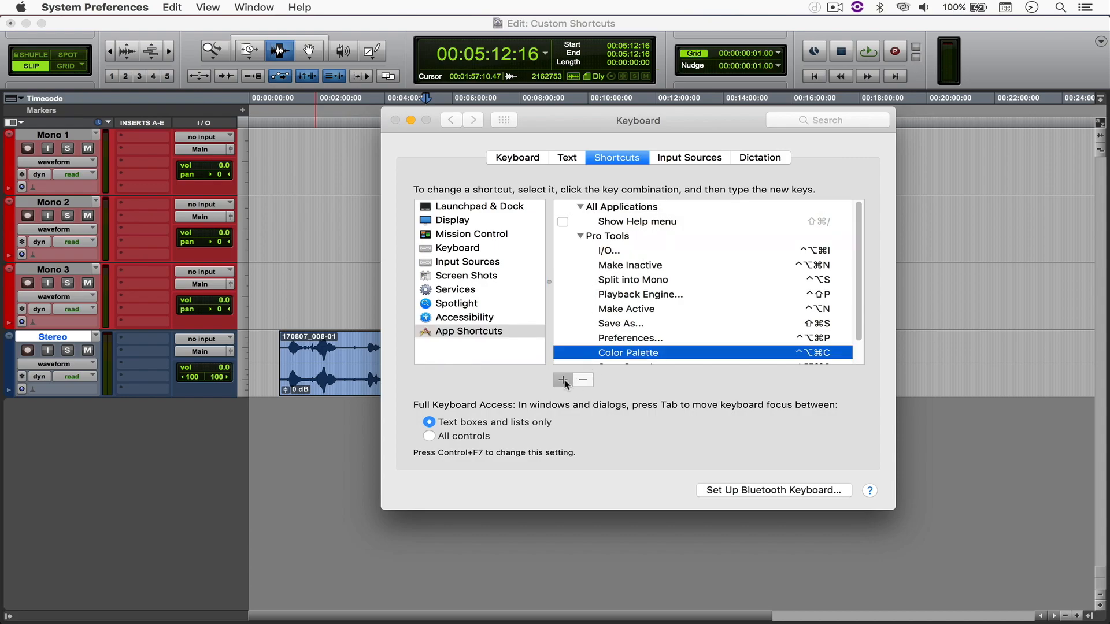
Start a new Pro Tools shortcut with 'Delete' as the menu title
left_click(562, 381)
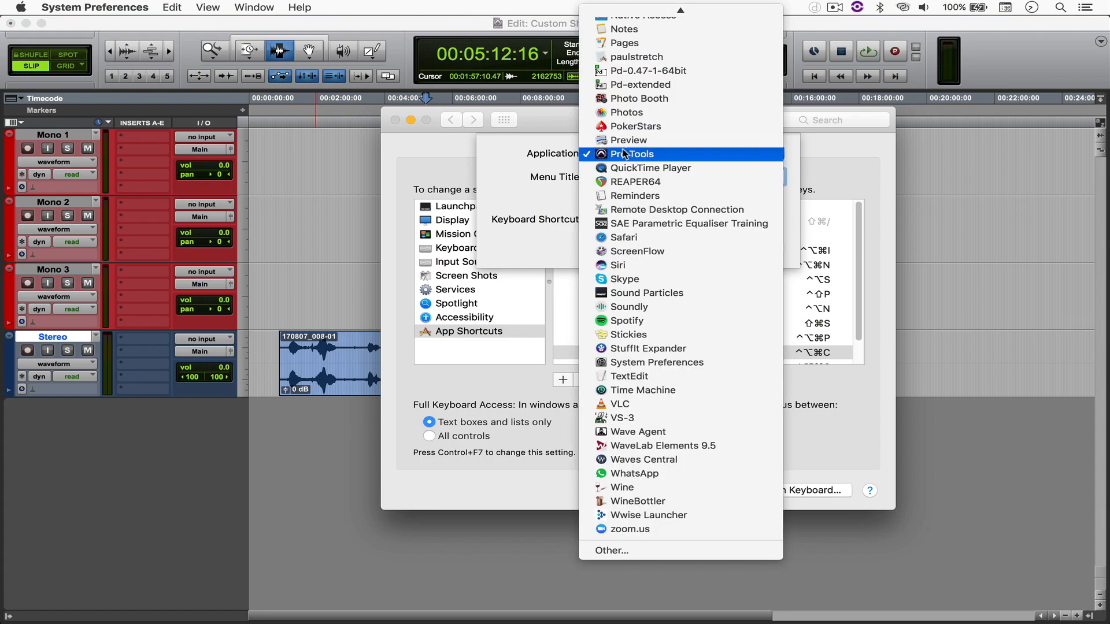
left_click(629, 154)
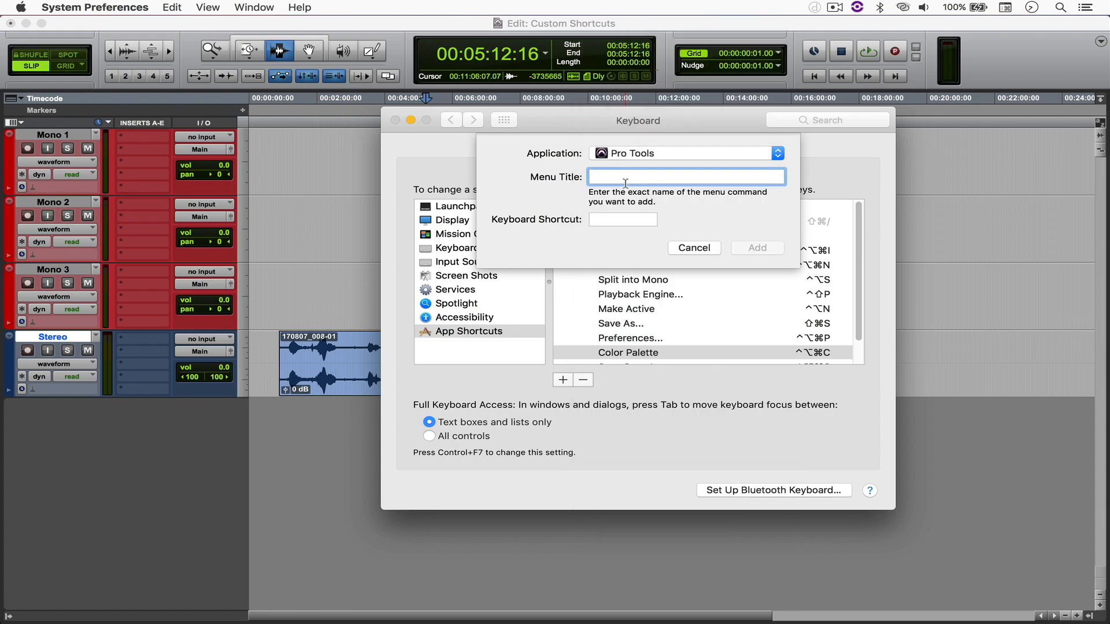
type("Dele")
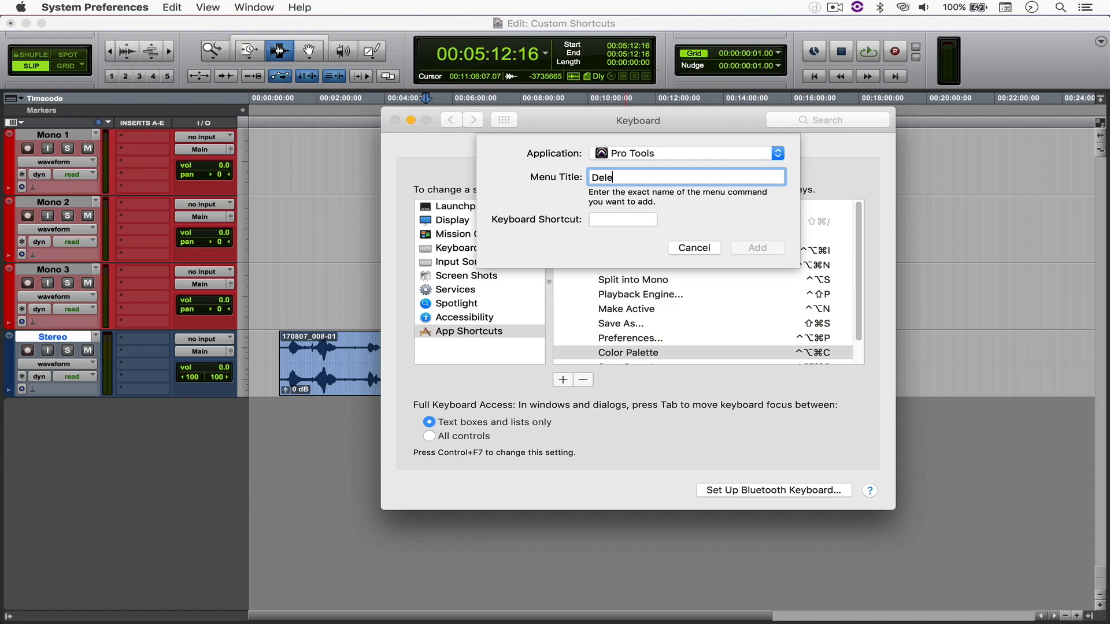
type("te")
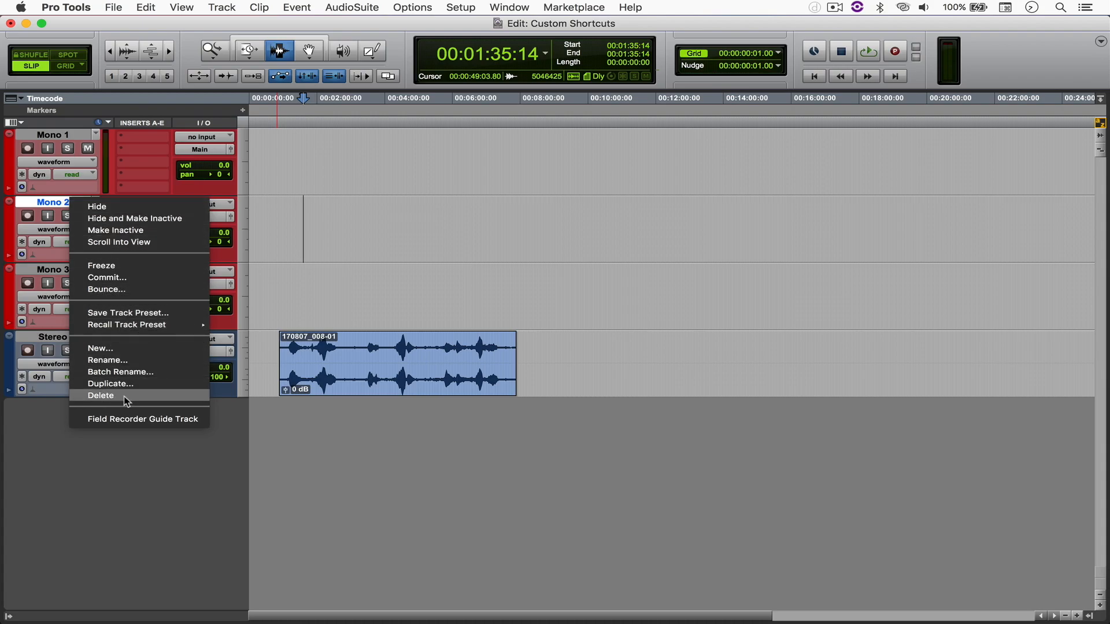
mouse_move(295, 354)
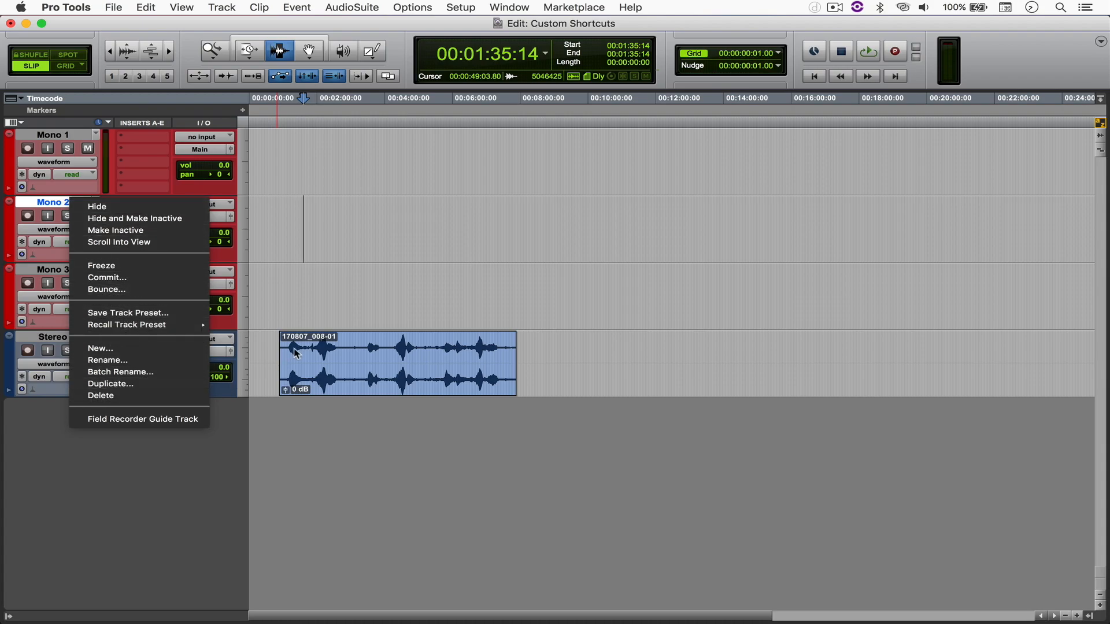
Browse the Window and Setup menus for the Hardware... command name, then return to System Preferences
left_click(509, 7)
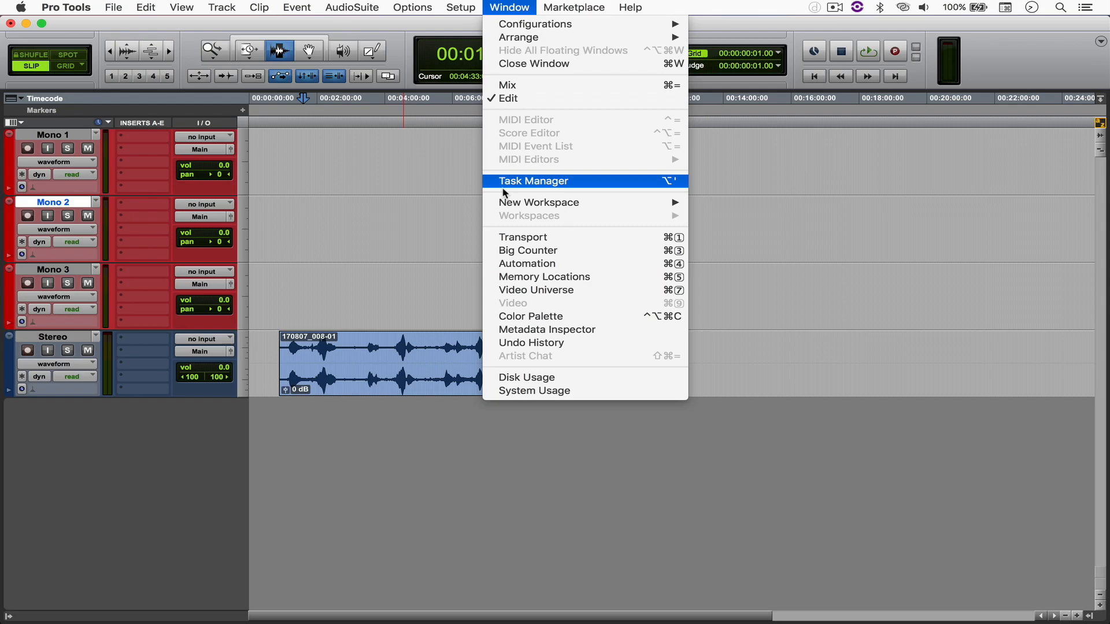
mouse_move(544, 323)
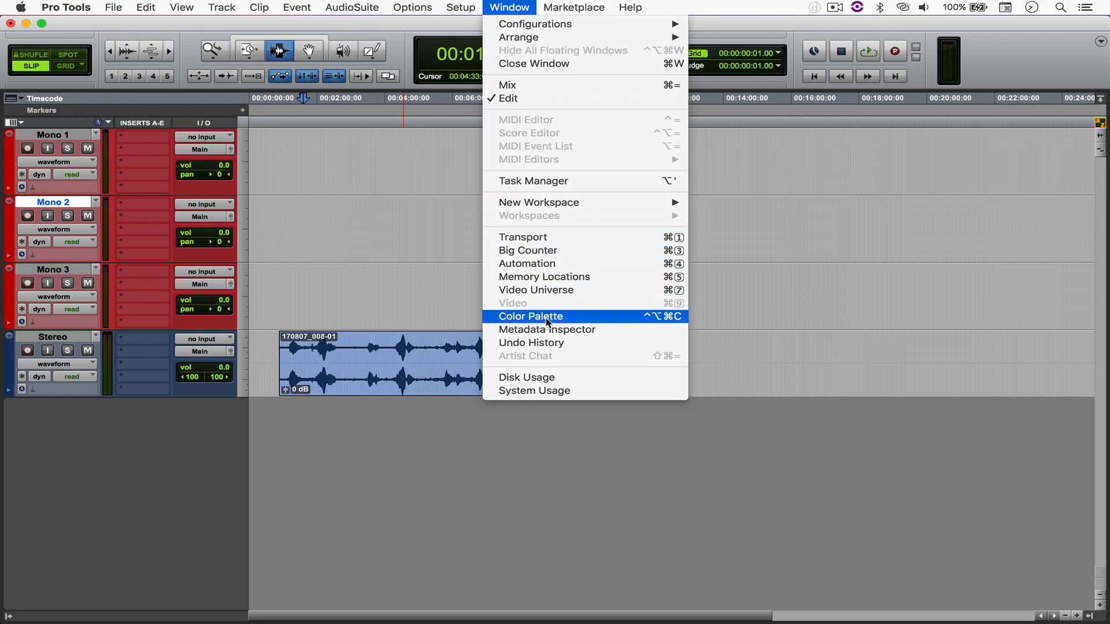
left_click(460, 7)
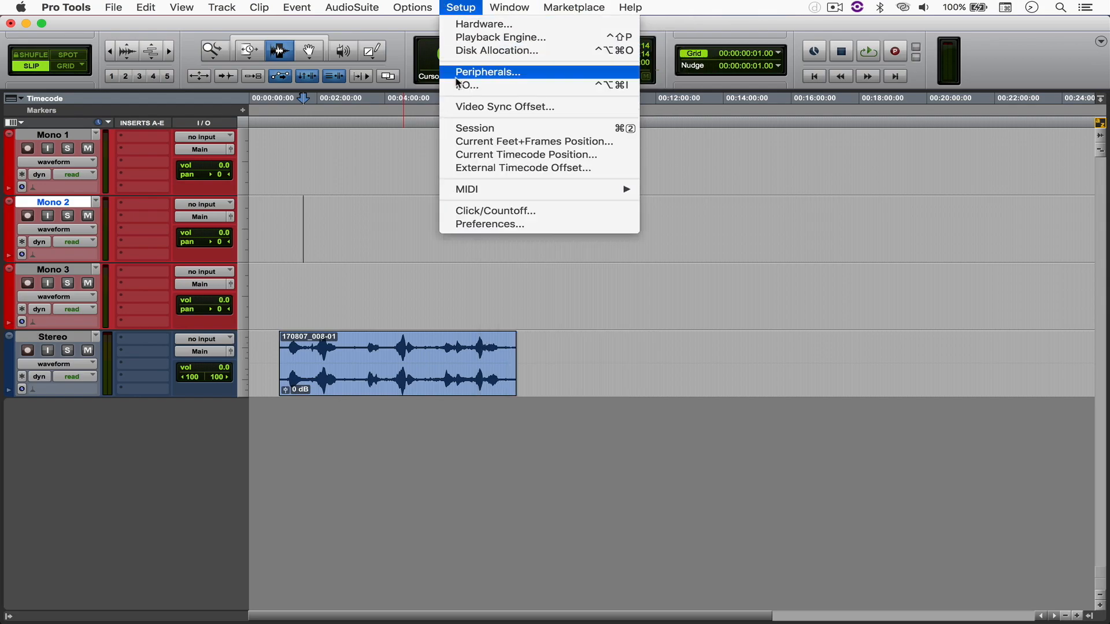
mouse_move(478, 84)
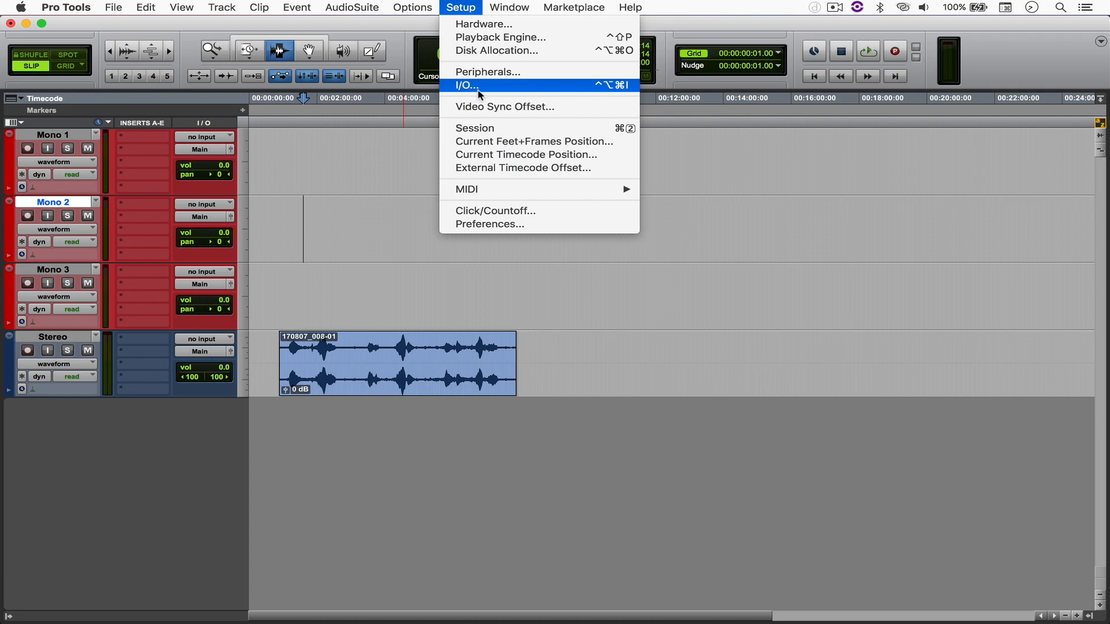
mouse_move(533, 125)
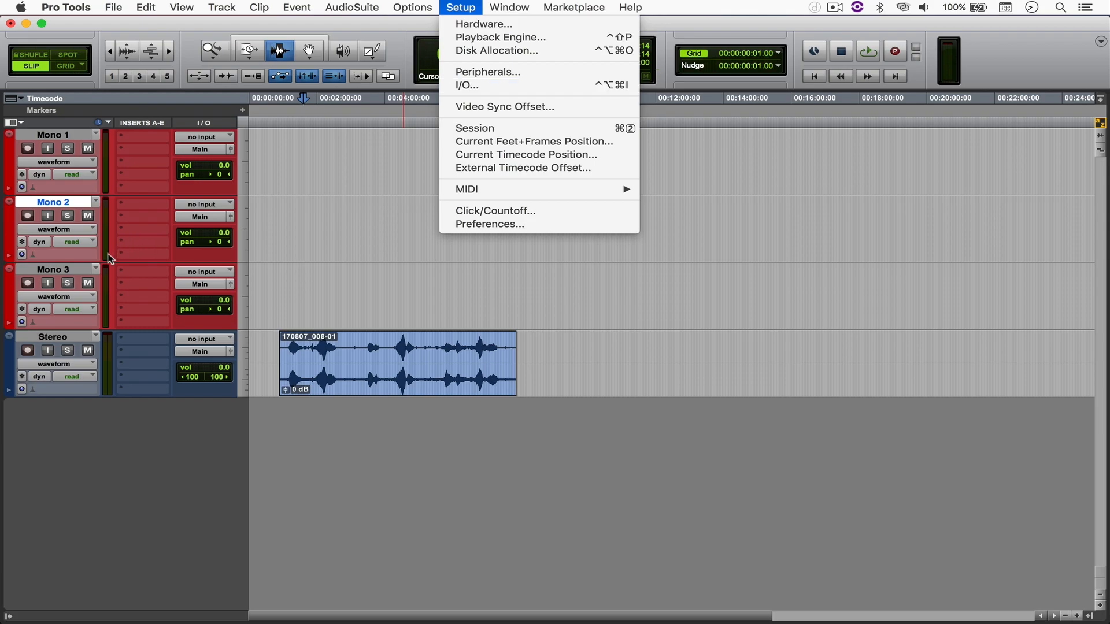
mouse_move(484, 23)
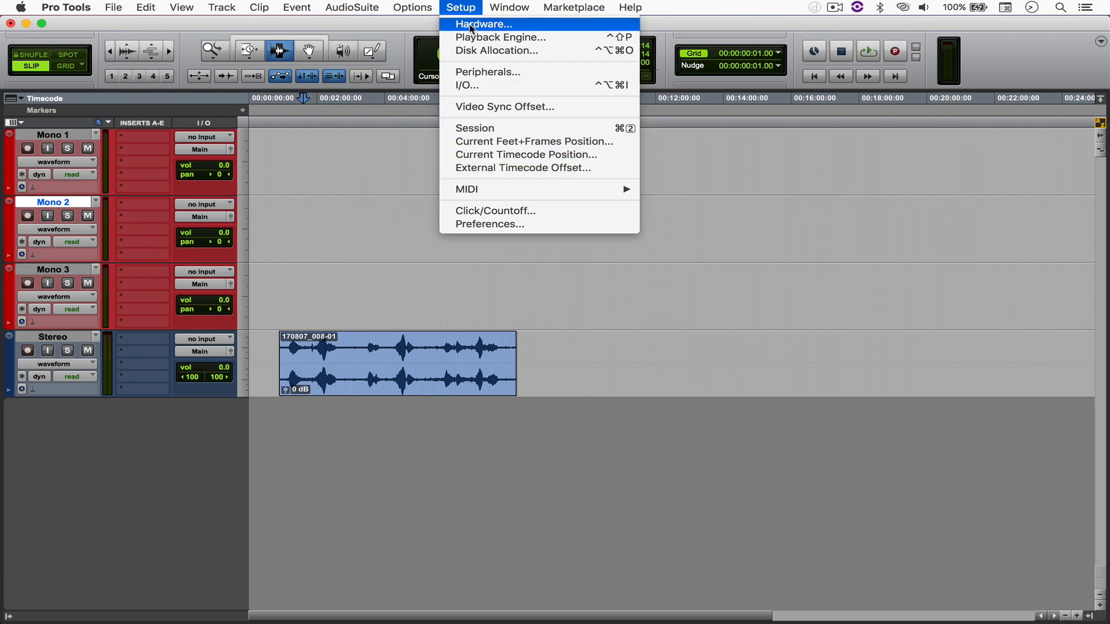
key("cmd+tab")
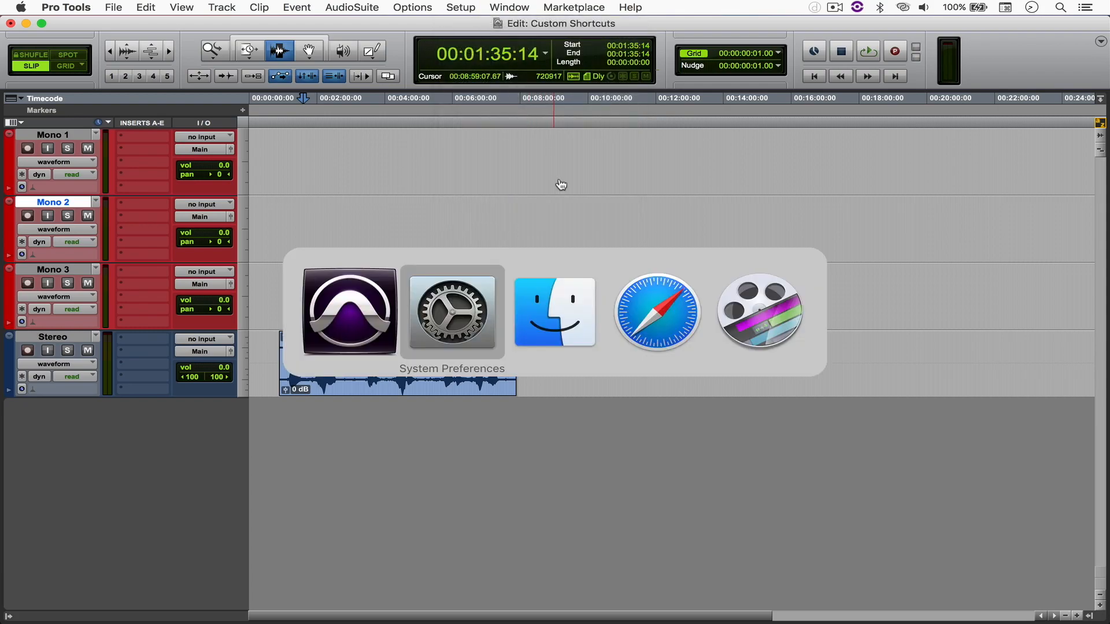
Add the Delete shortcut (Control-Option-D) and begin a second entry titled 'Hardware...'
left_click(453, 311)
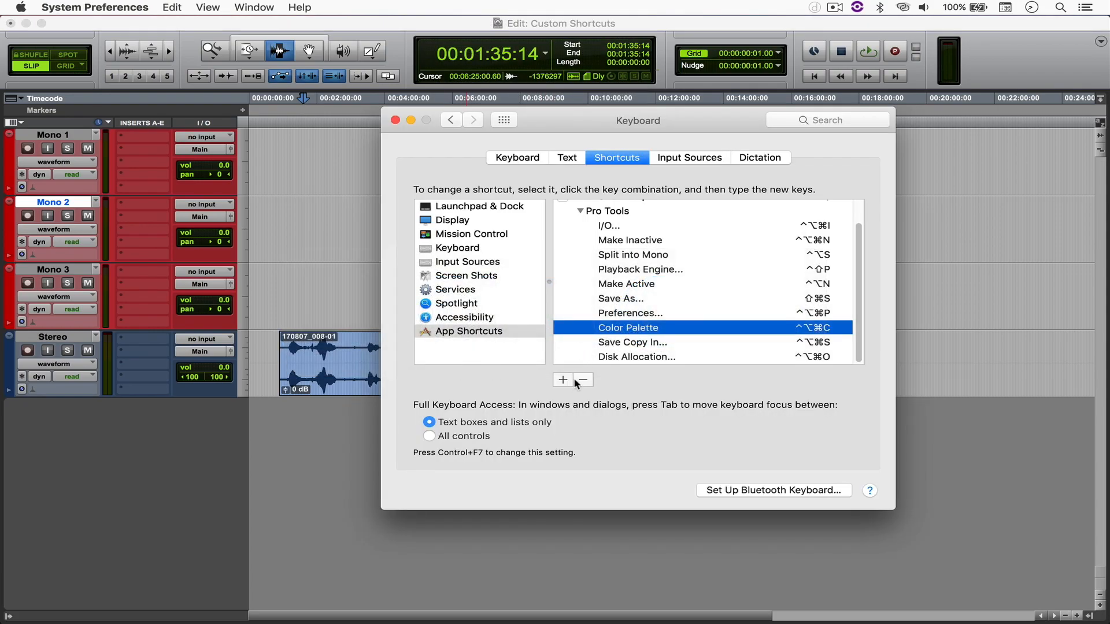
left_click(563, 381)
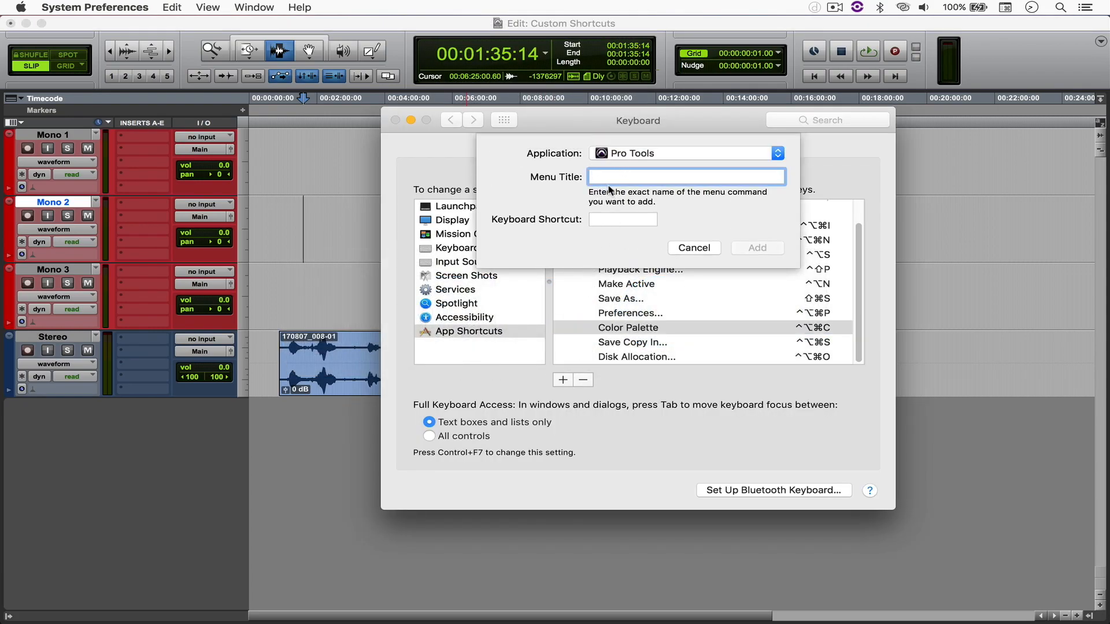
type("Delete")
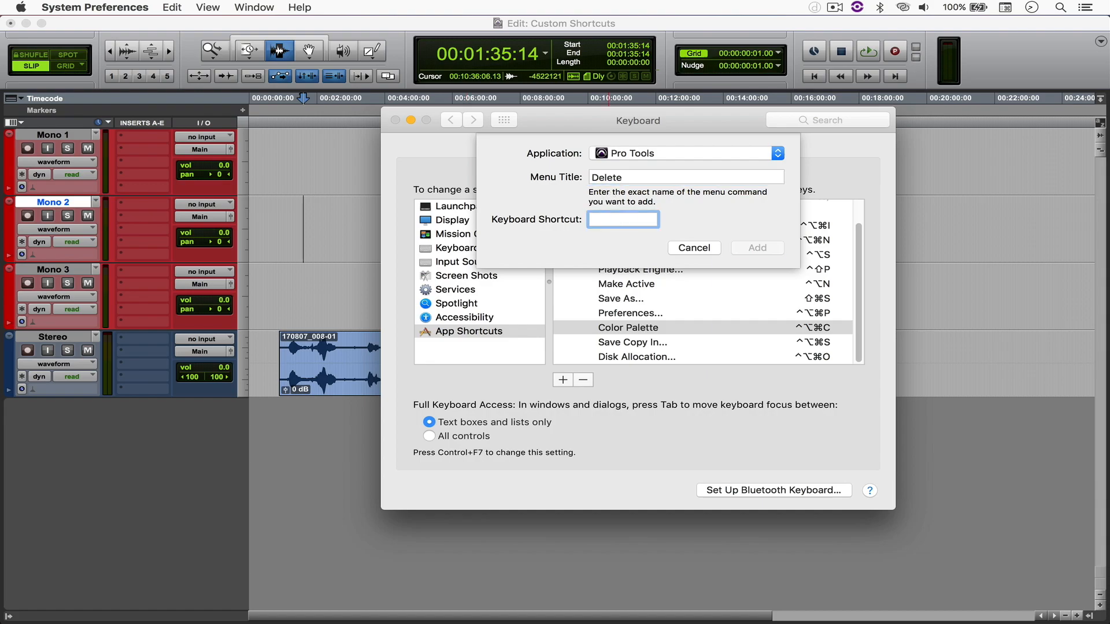
left_click(755, 247)
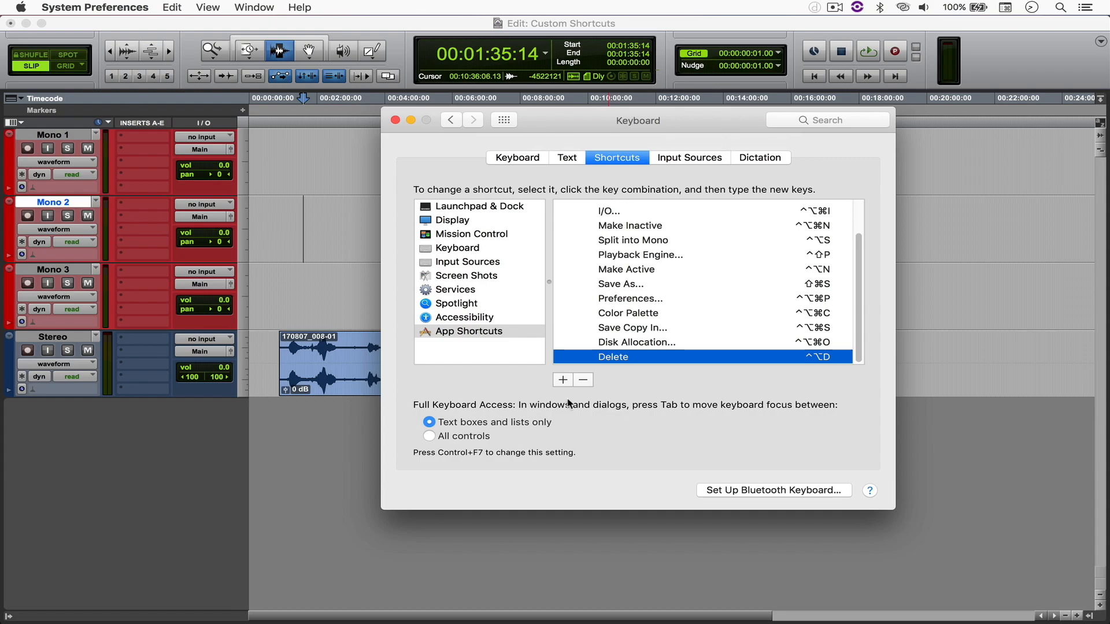
type("Hardwa")
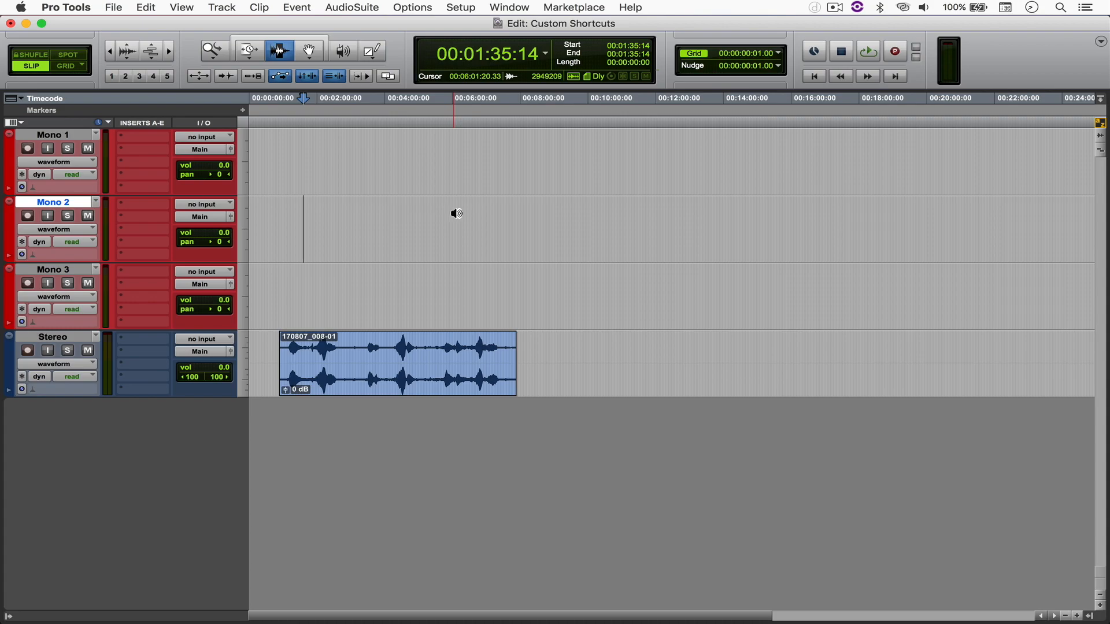
Bring up the Hardware Setup with the new shortcut and dismiss it with OK
left_click(459, 7)
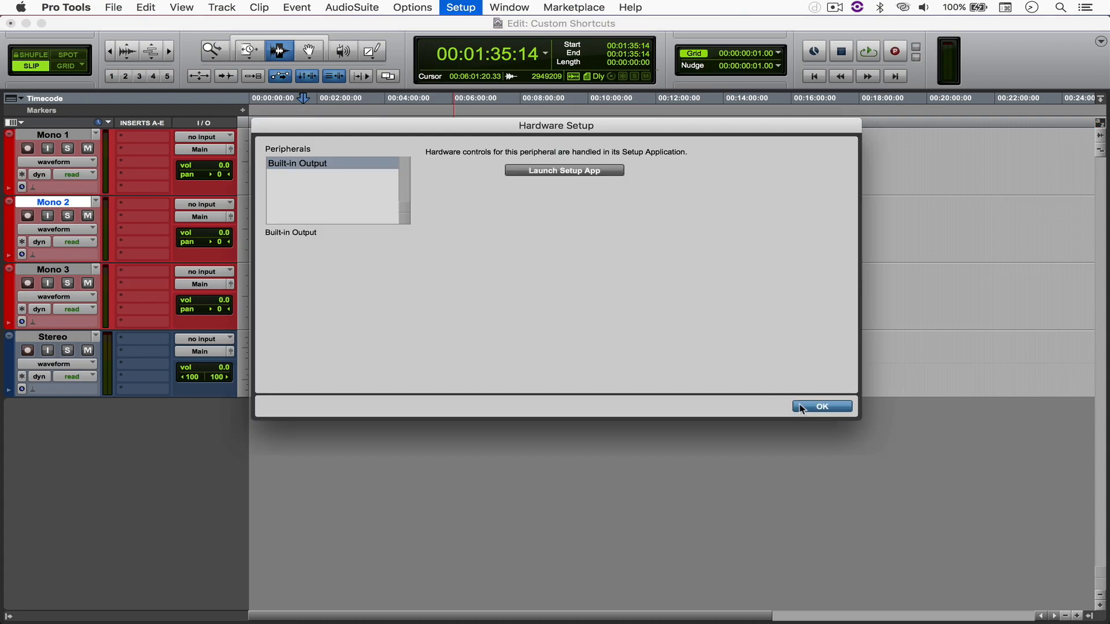
left_click(821, 406)
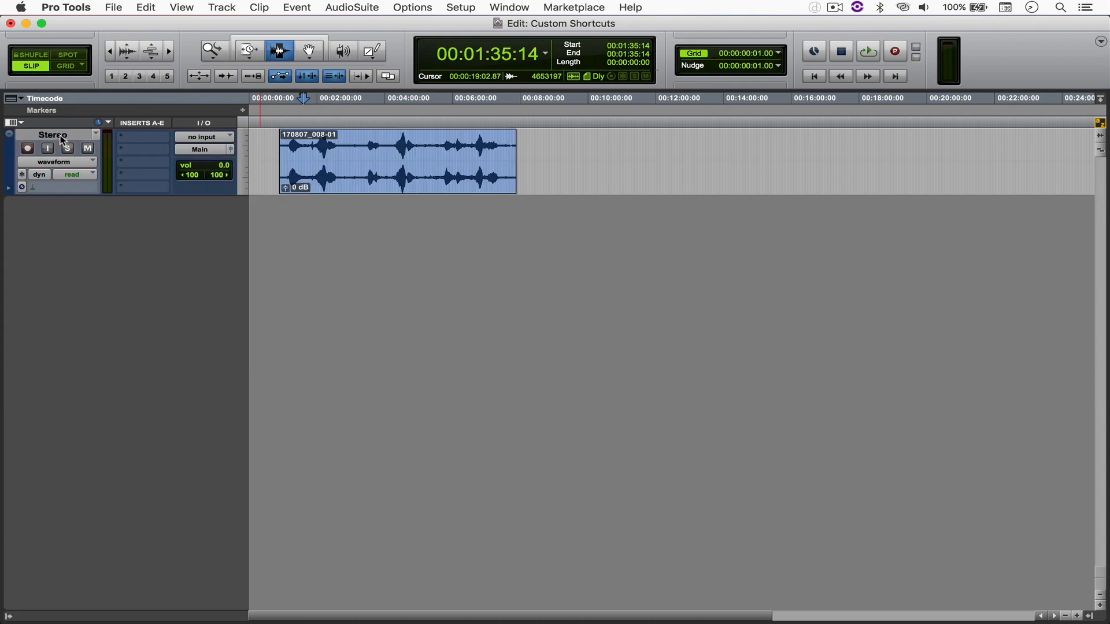
mouse_move(84, 167)
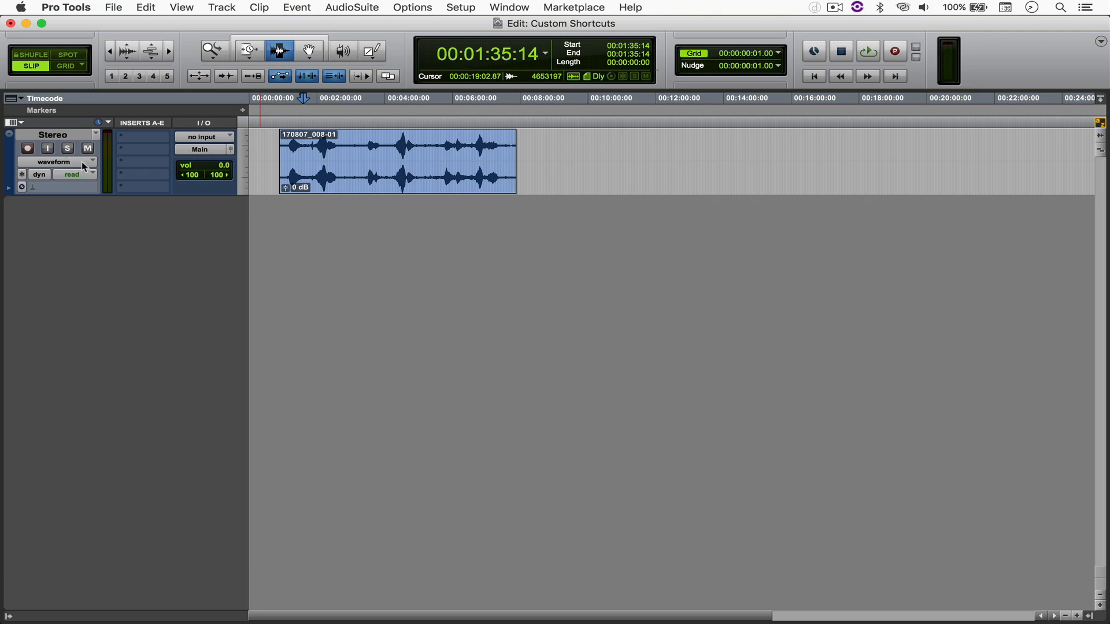